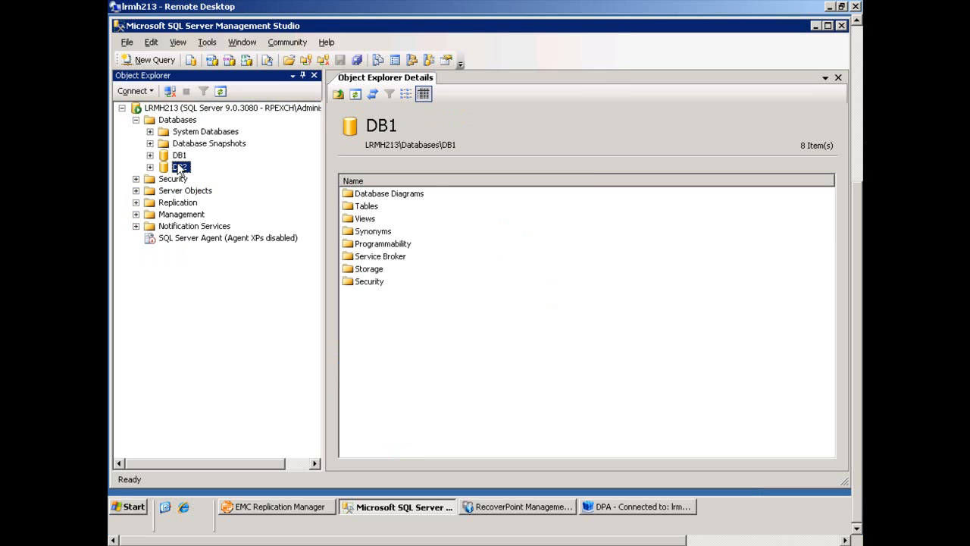
Select DB2 under Databases on lrmh213 to show its details
click(179, 167)
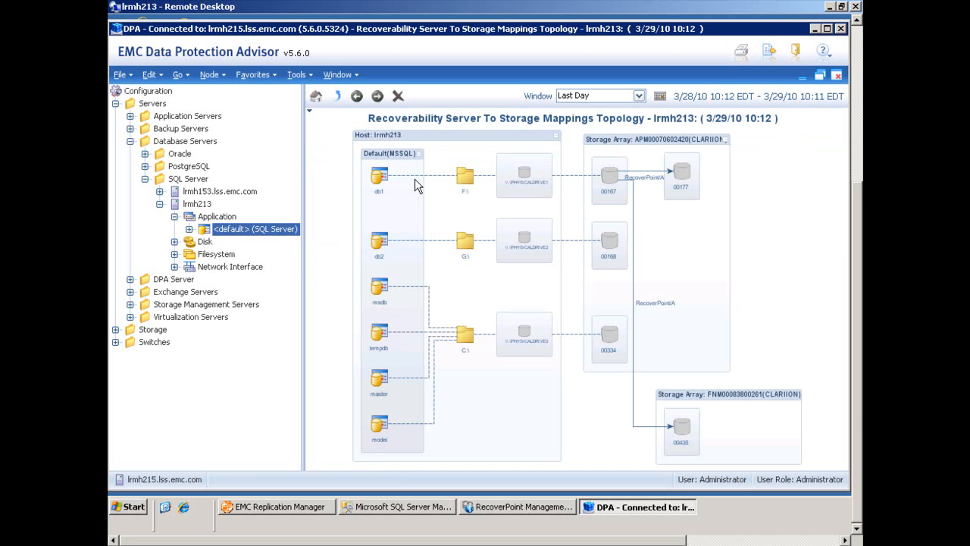
Trace DB1 and DB2 through drives to array volumes and RecoverPoint replicas, then minimize DPA
click(379, 177)
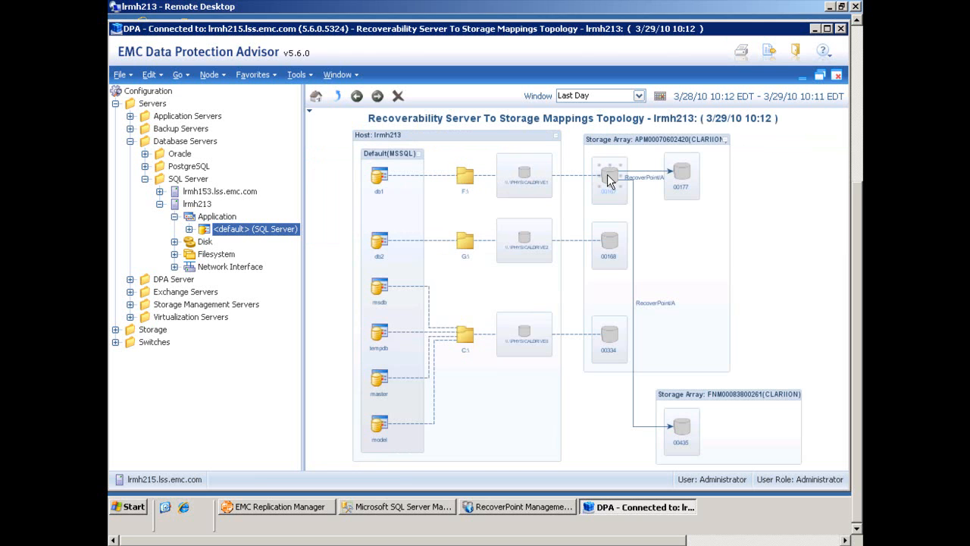
mouse_move(680, 173)
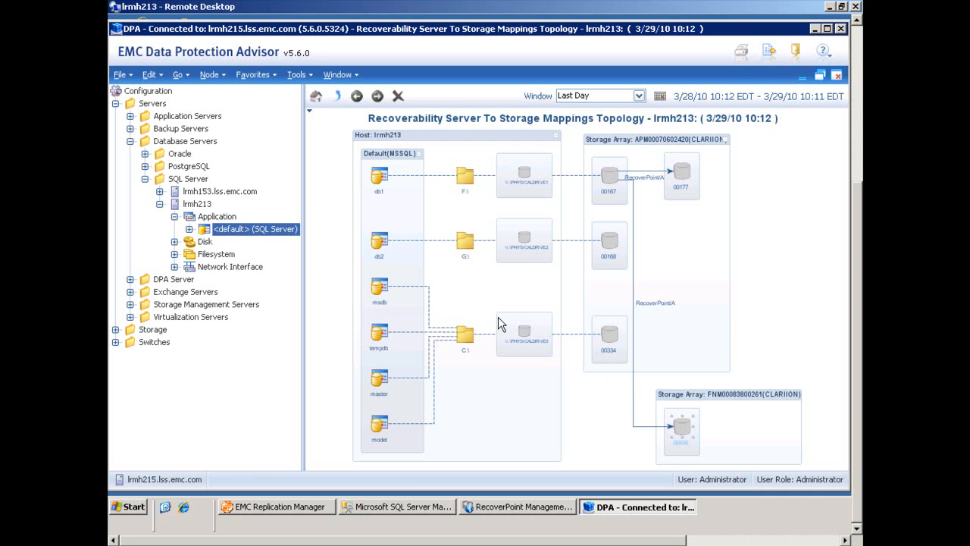
mouse_move(382, 247)
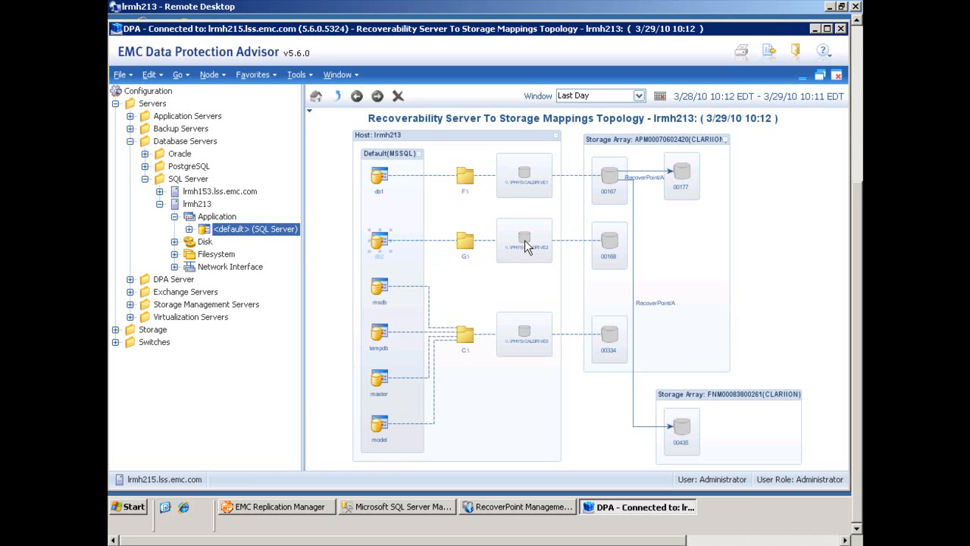
click(610, 241)
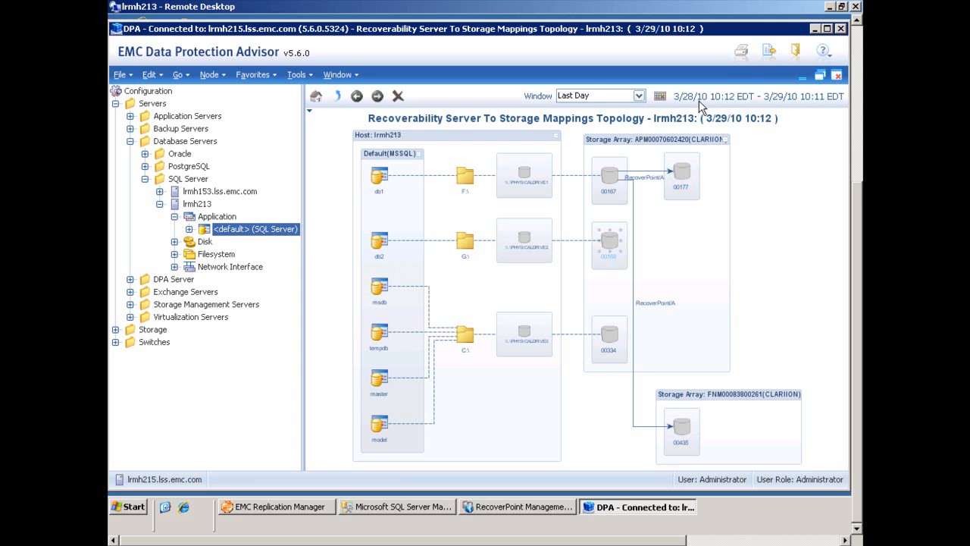
mouse_move(817, 38)
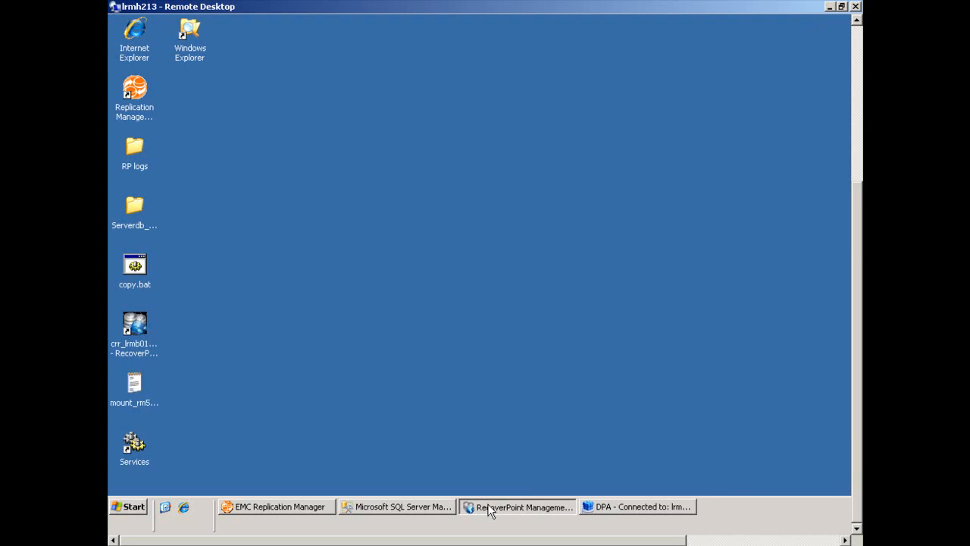
View RecoverPoint's replica copies SQL Local and SQL Remote, then minimize the window
click(518, 506)
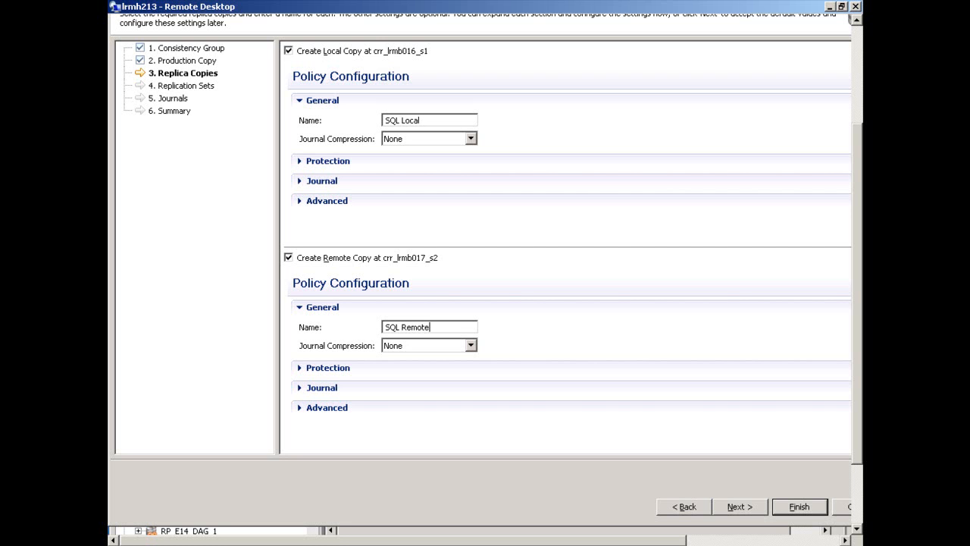
click(798, 506)
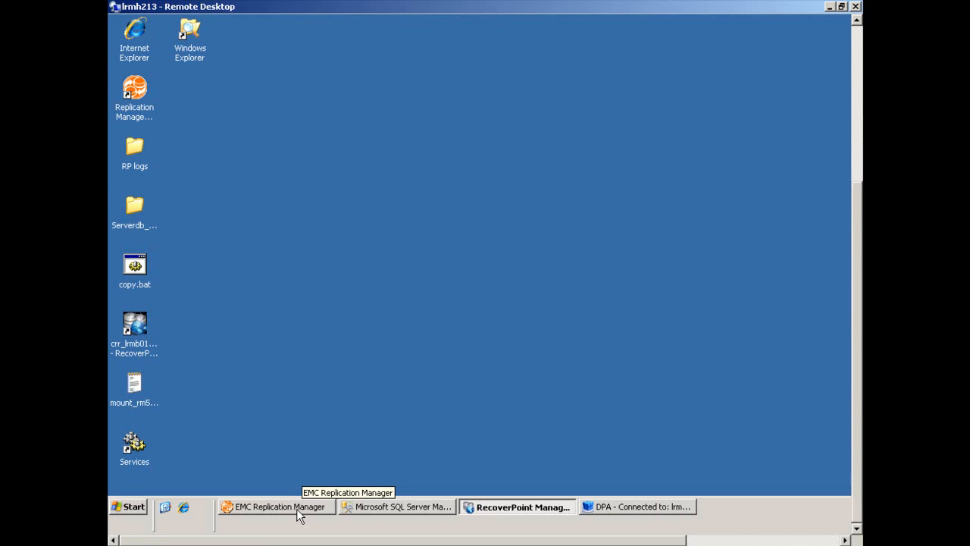
Run the SQL DB2 Copy job from the Jobs list and confirm
click(273, 506)
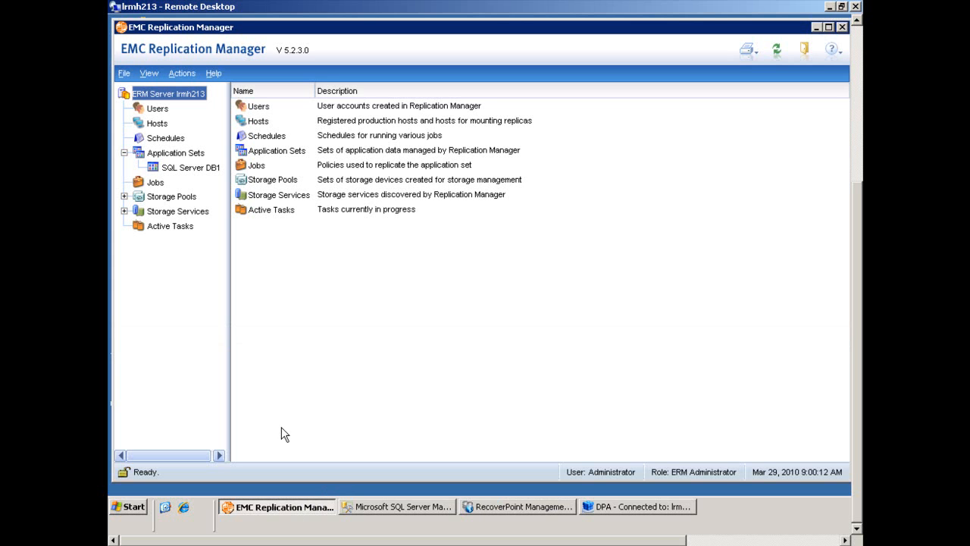
click(155, 182)
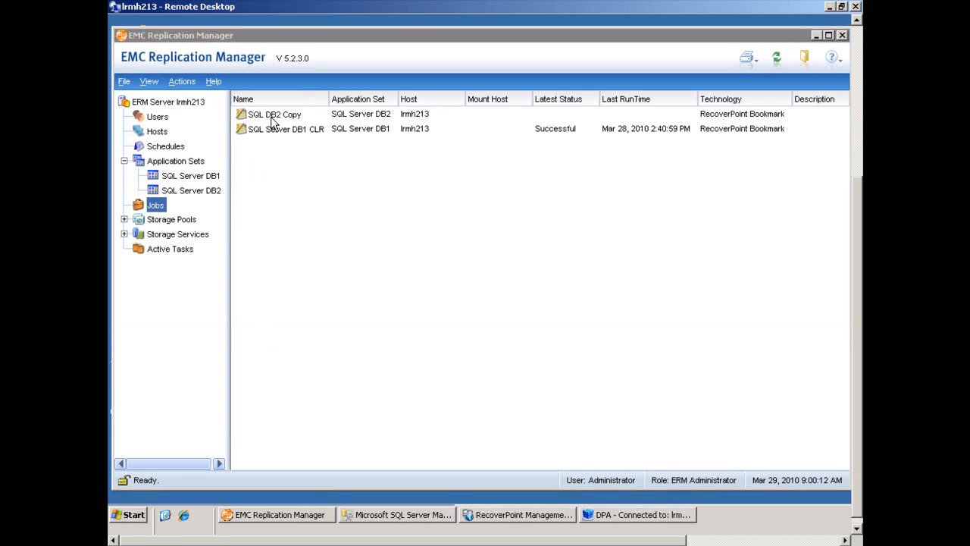
click(274, 114)
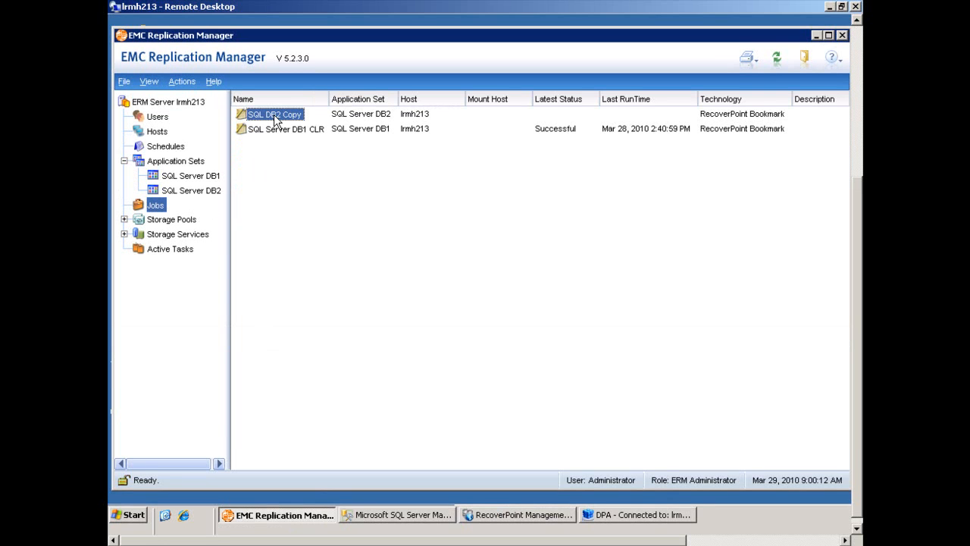
right_click(275, 113)
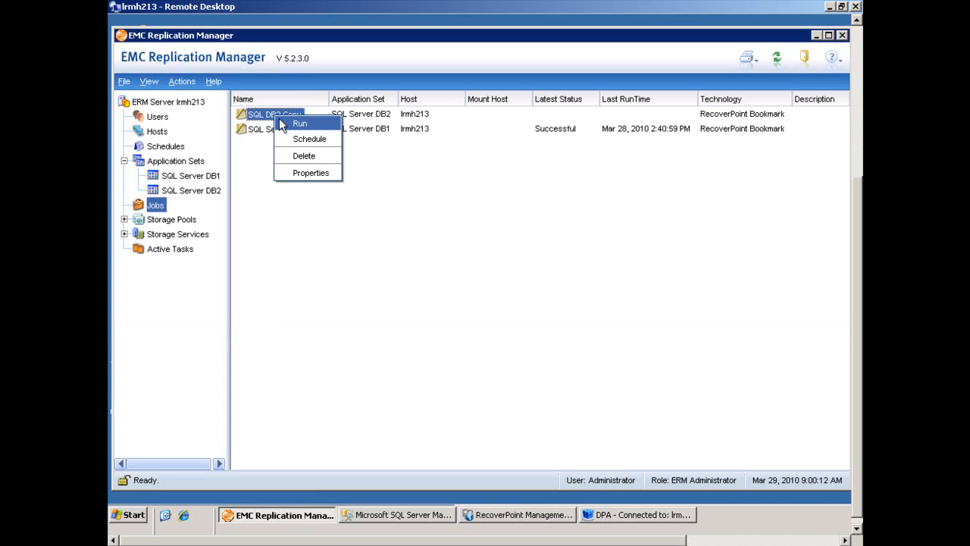
click(299, 123)
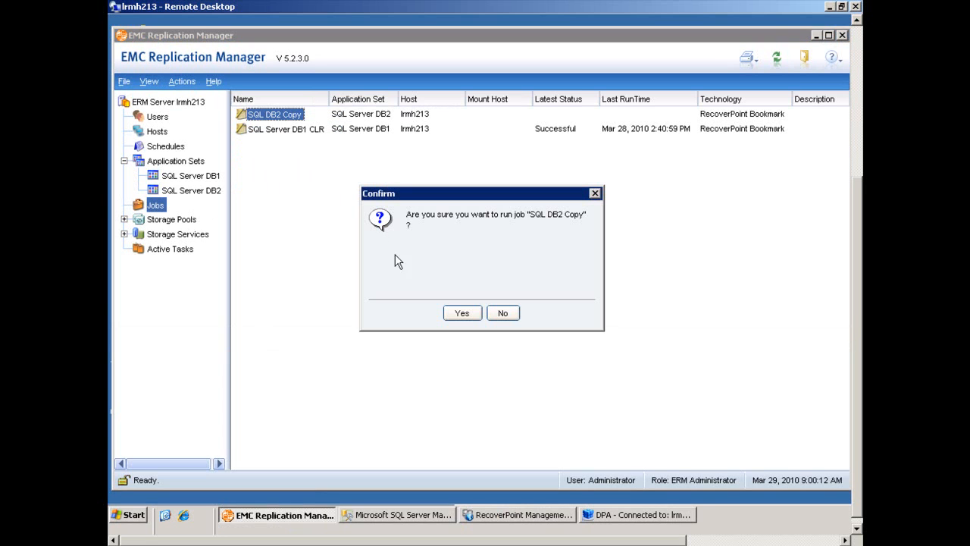
click(462, 313)
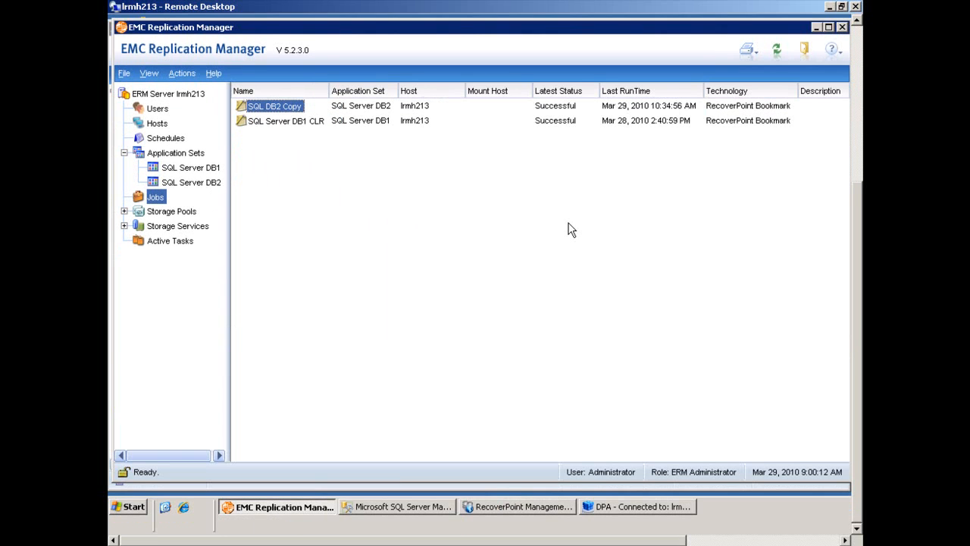
mouse_move(295, 214)
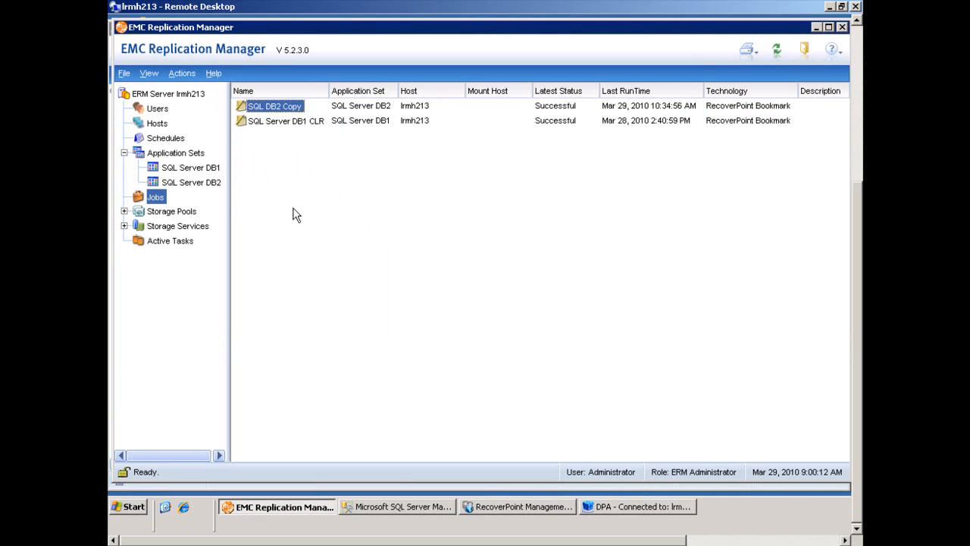
mouse_move(210, 192)
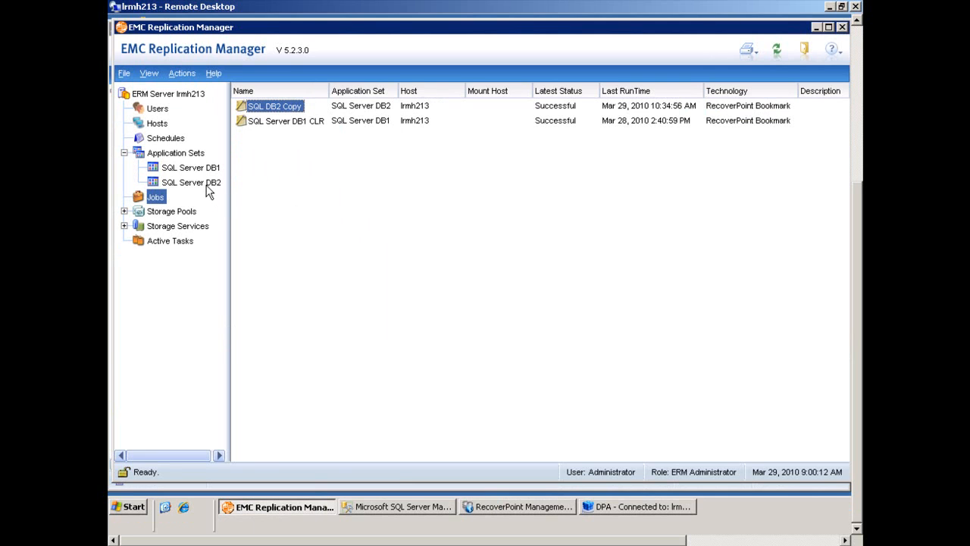
Review SQL Server DB2's RecoverPoint CDP and CRR replicas
click(191, 182)
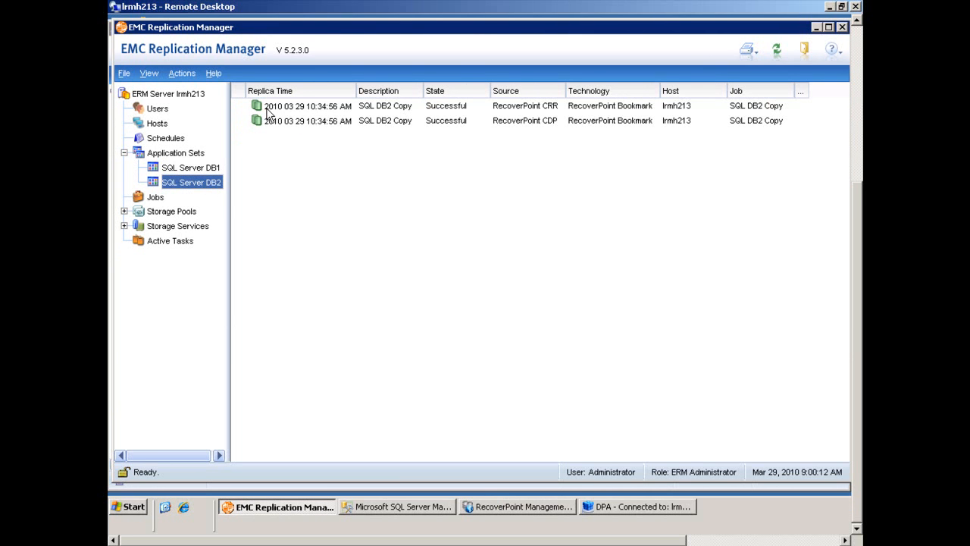
click(307, 120)
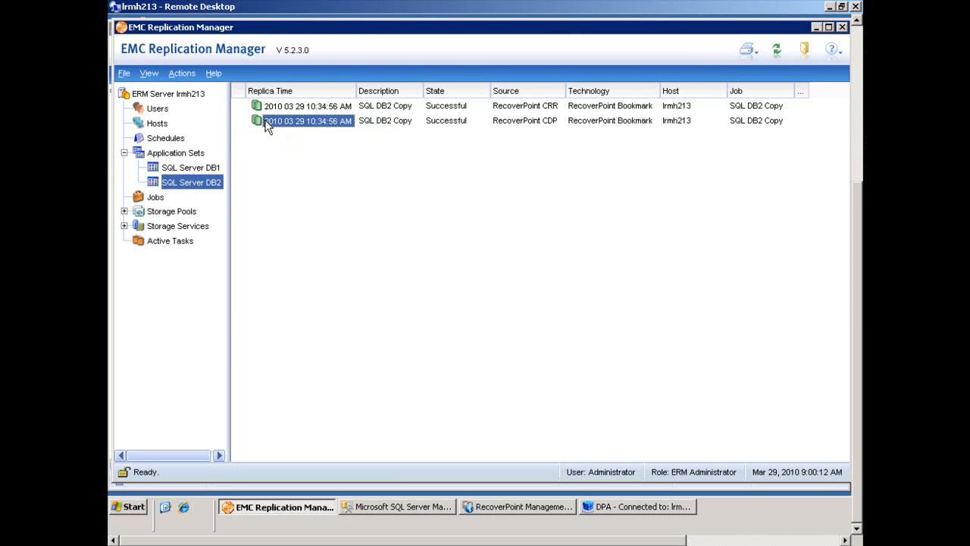
click(307, 105)
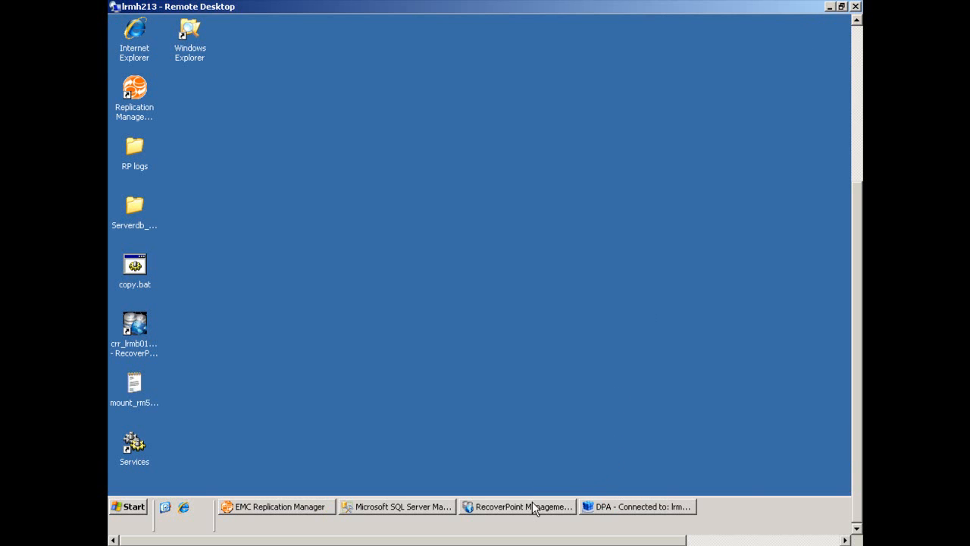
Verify the lrmh213-em-454 bookmark at 10:34:56 in the SQL Local and SQL Remote journals
click(518, 506)
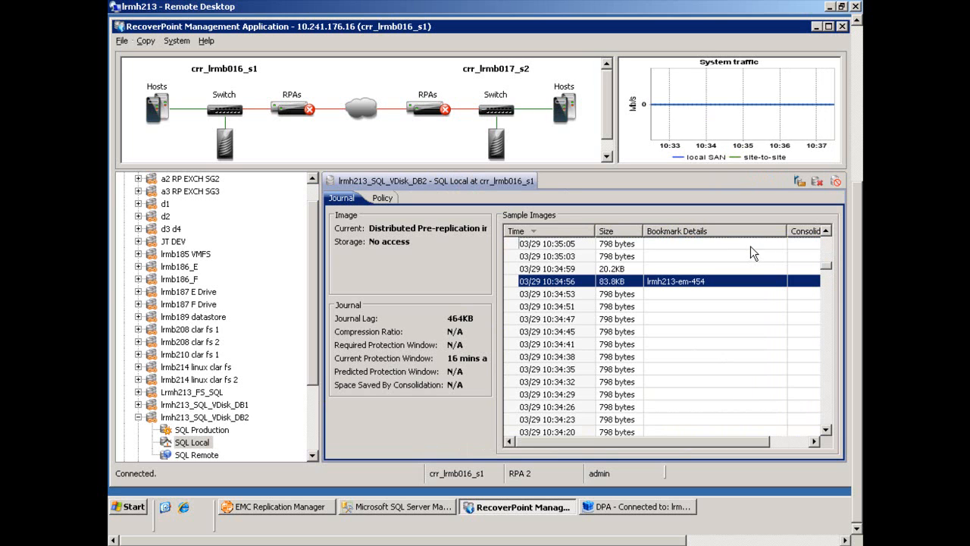
mouse_move(385, 391)
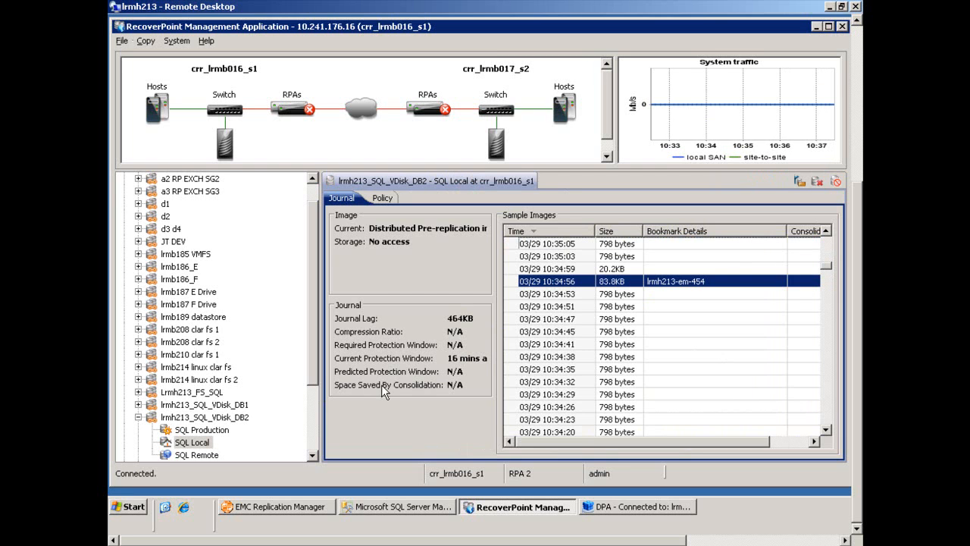
mouse_move(213, 459)
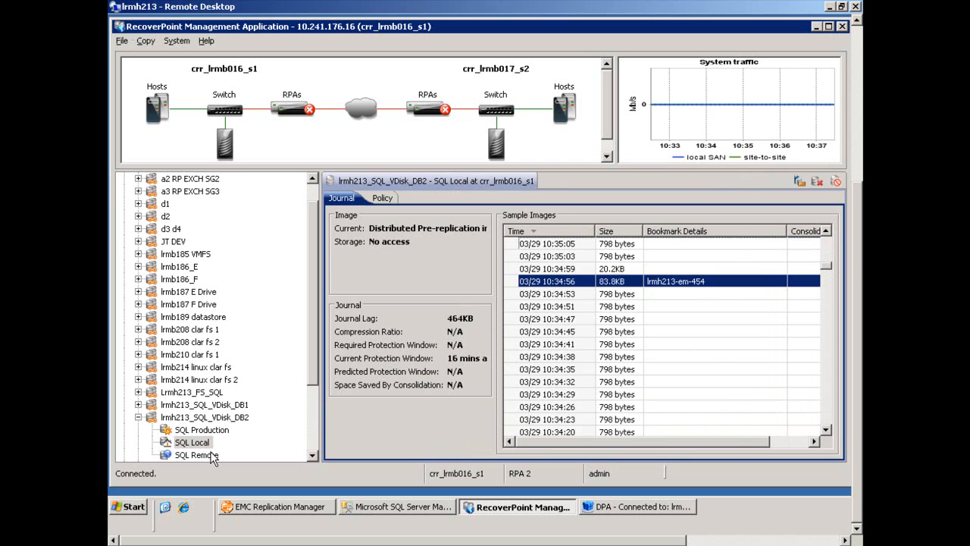
click(196, 454)
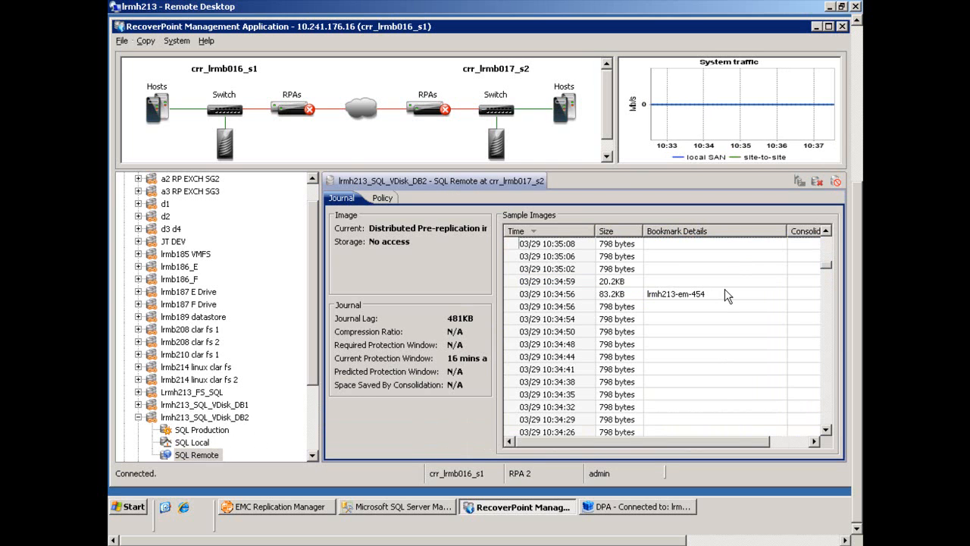
click(674, 294)
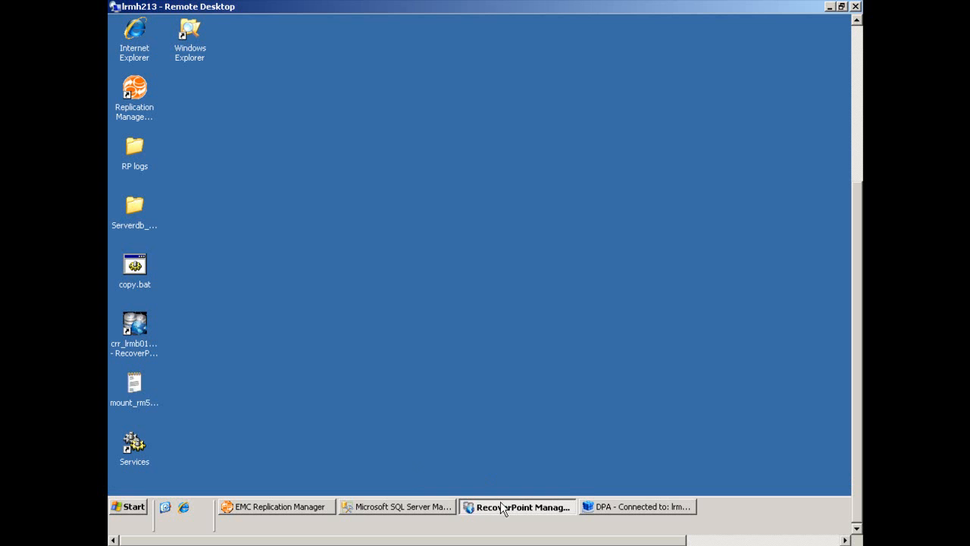
Show db2's storage topology in DPA and select remote replica volume 00441
click(637, 507)
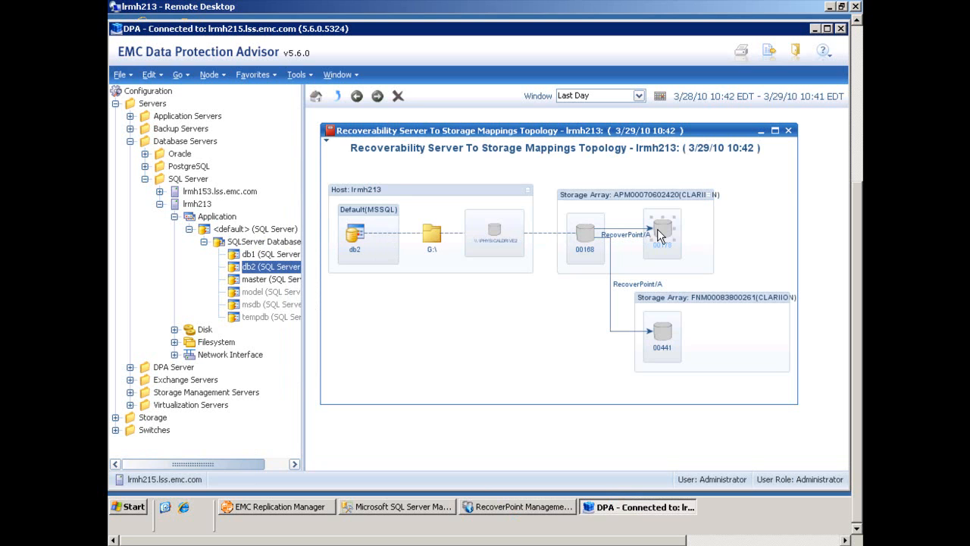
mouse_move(666, 326)
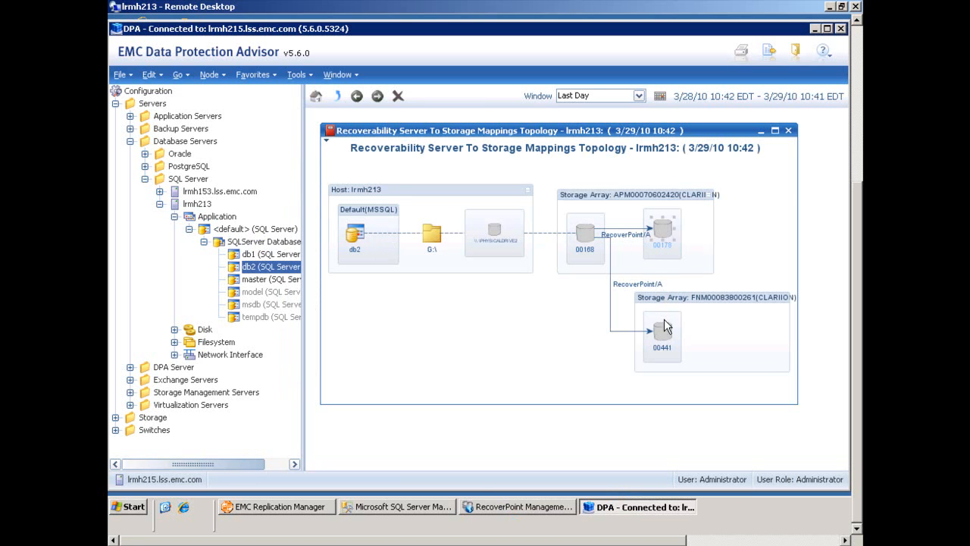
click(663, 333)
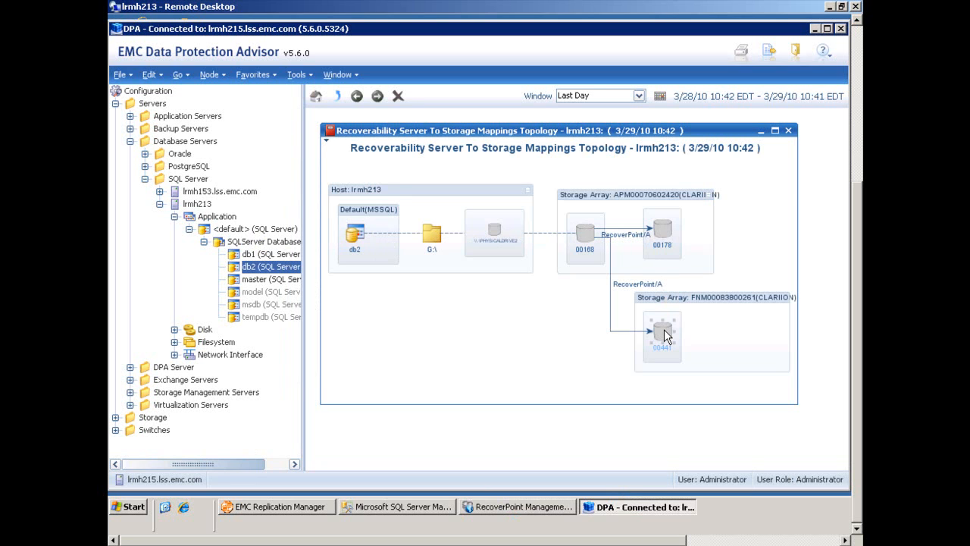
mouse_move(489, 377)
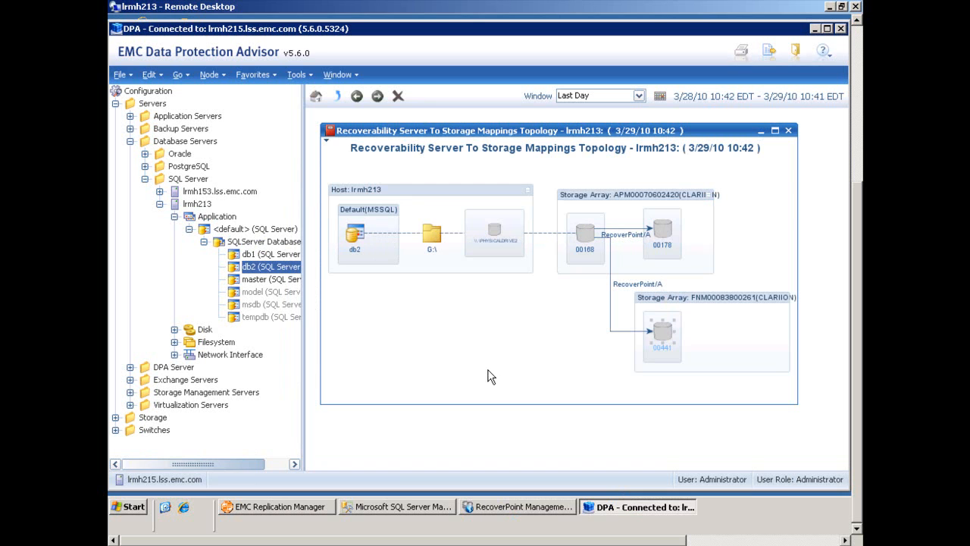
mouse_move(741, 174)
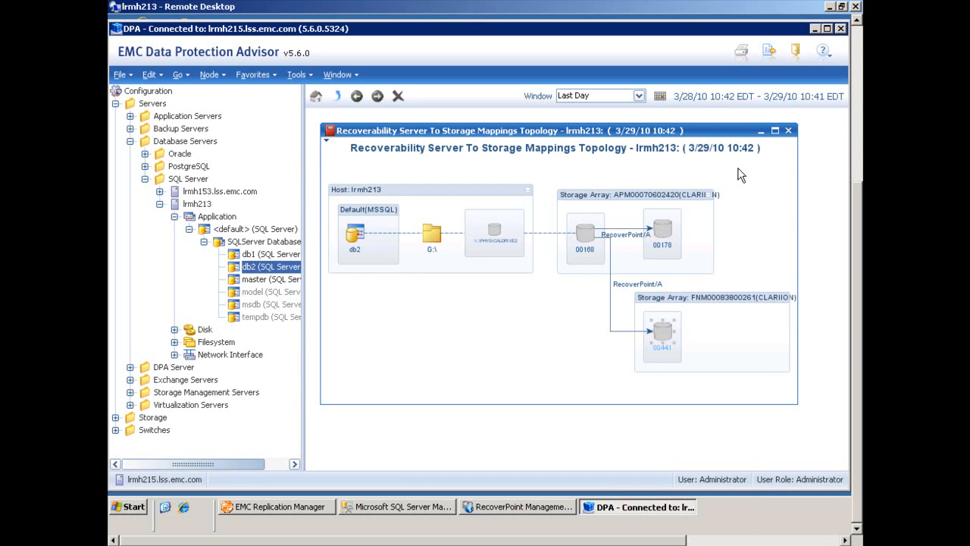